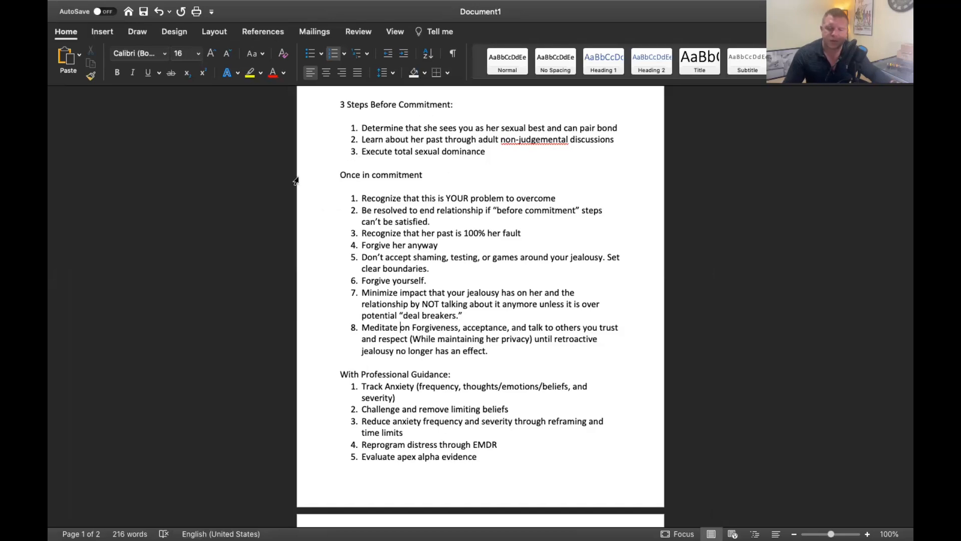
pyautogui.moveTo(424, 107)
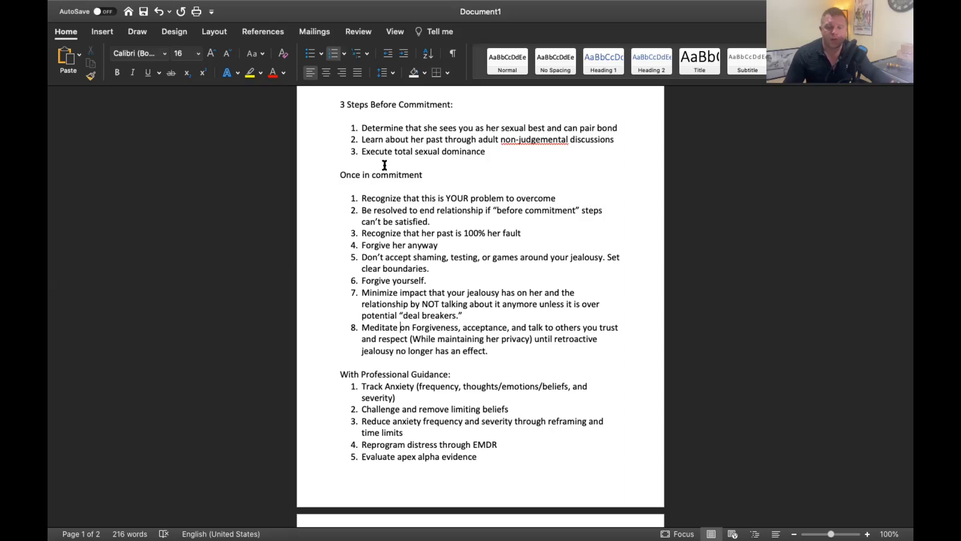
pyautogui.moveTo(393, 190)
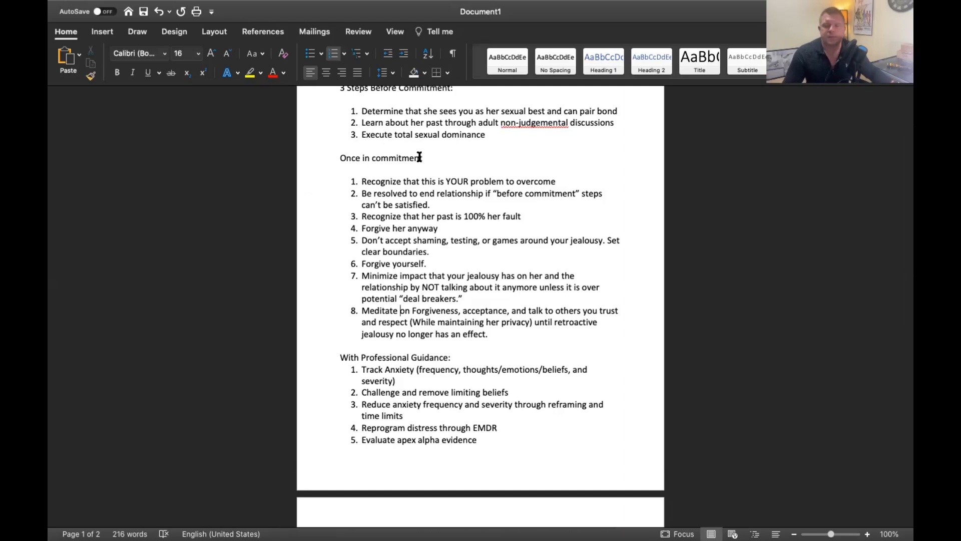
pyautogui.scroll(-3)
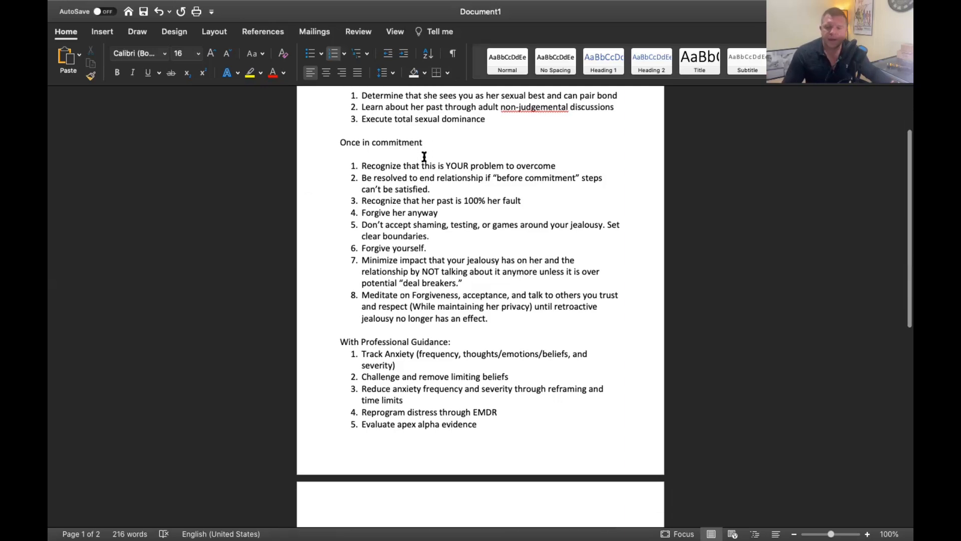
pyautogui.scroll(-3)
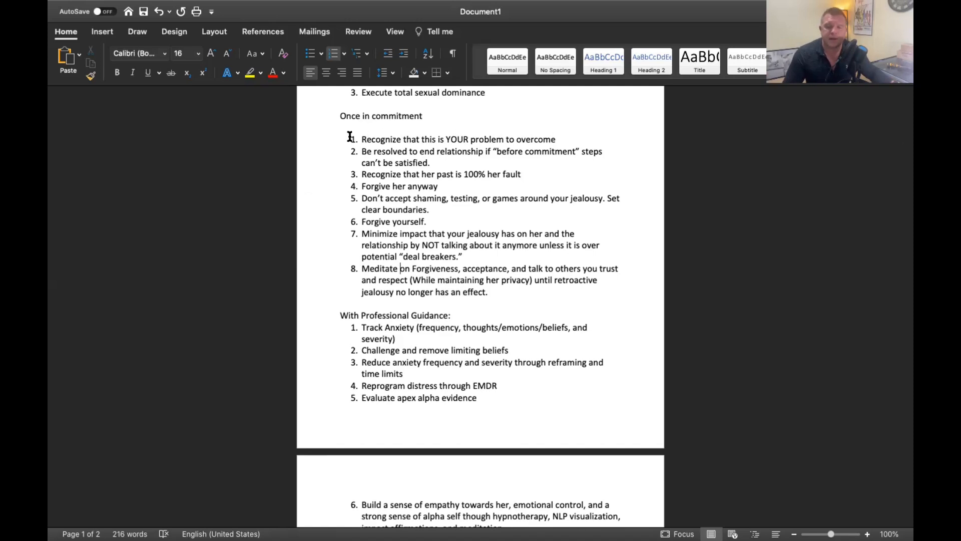
pyautogui.scroll(-3)
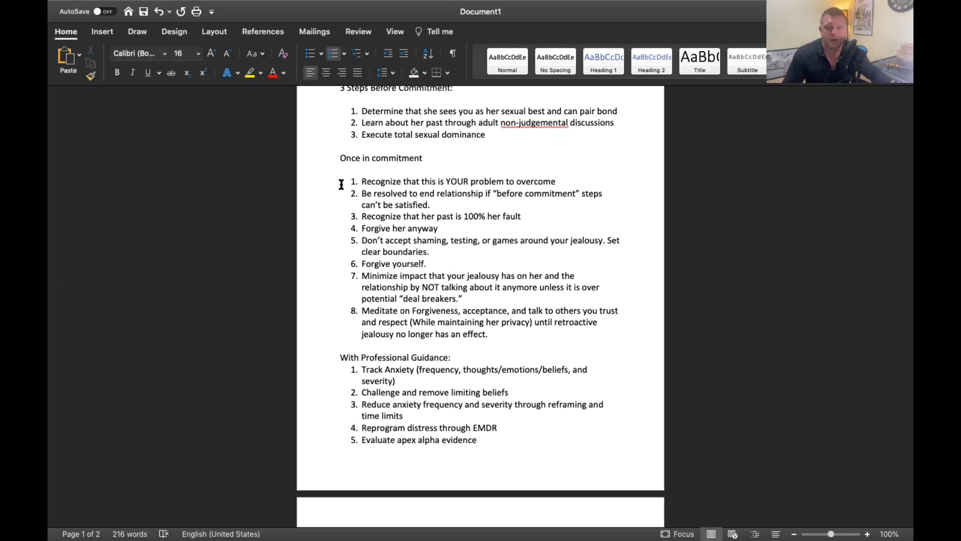
pyautogui.moveTo(372, 167)
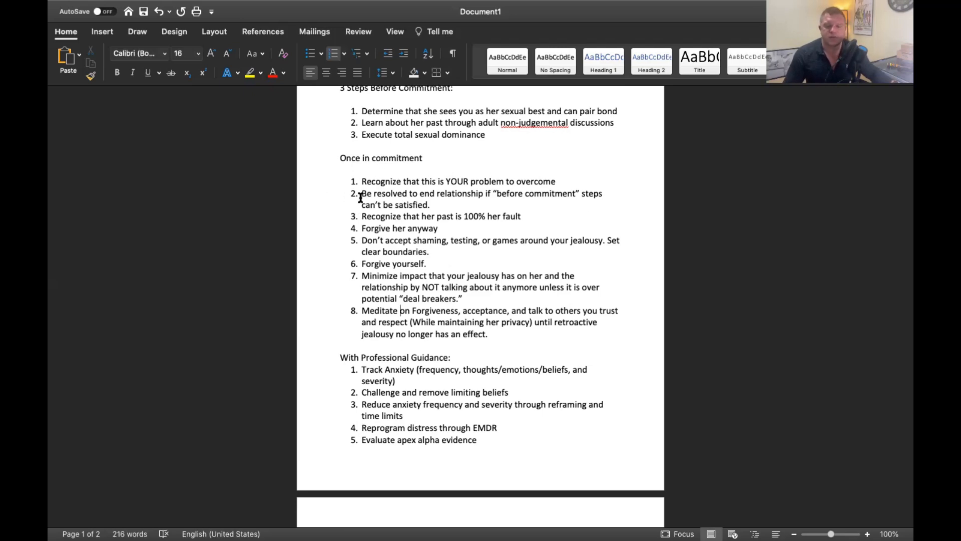
pyautogui.scroll(-3)
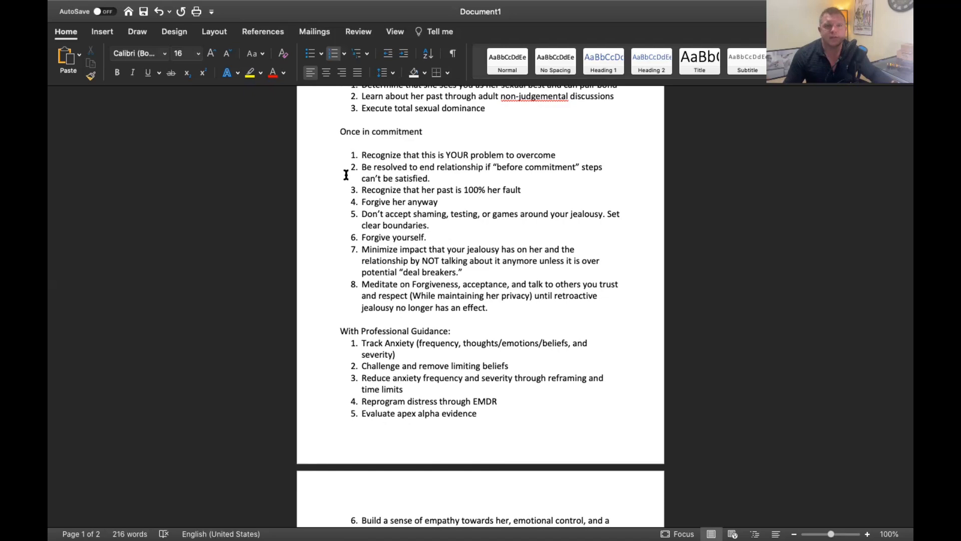
pyautogui.click(399, 283)
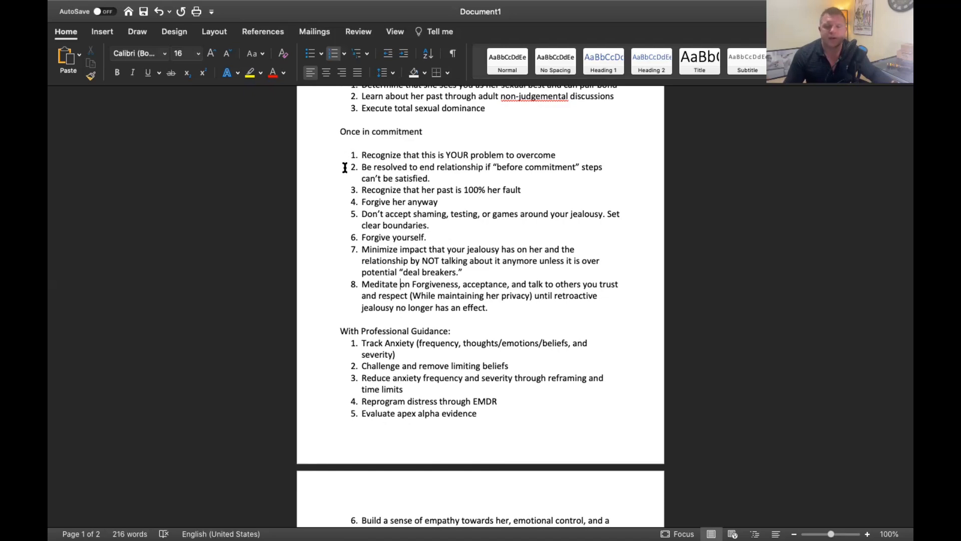
pyautogui.moveTo(338, 200)
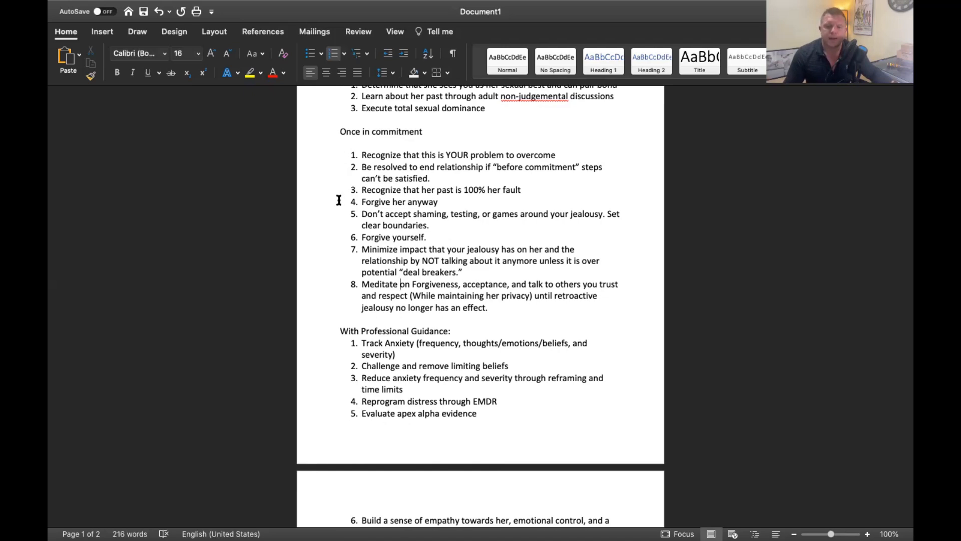
pyautogui.scroll(-3)
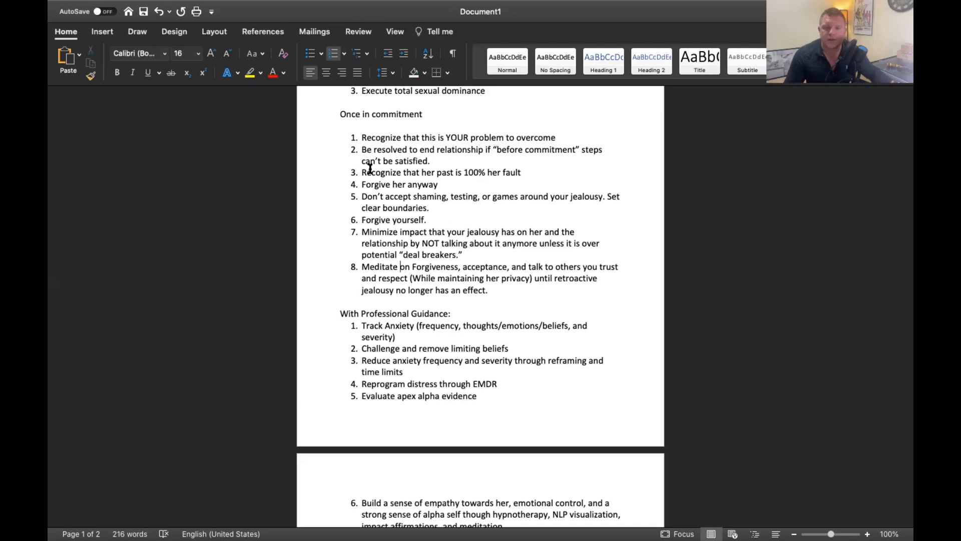
pyautogui.scroll(-3)
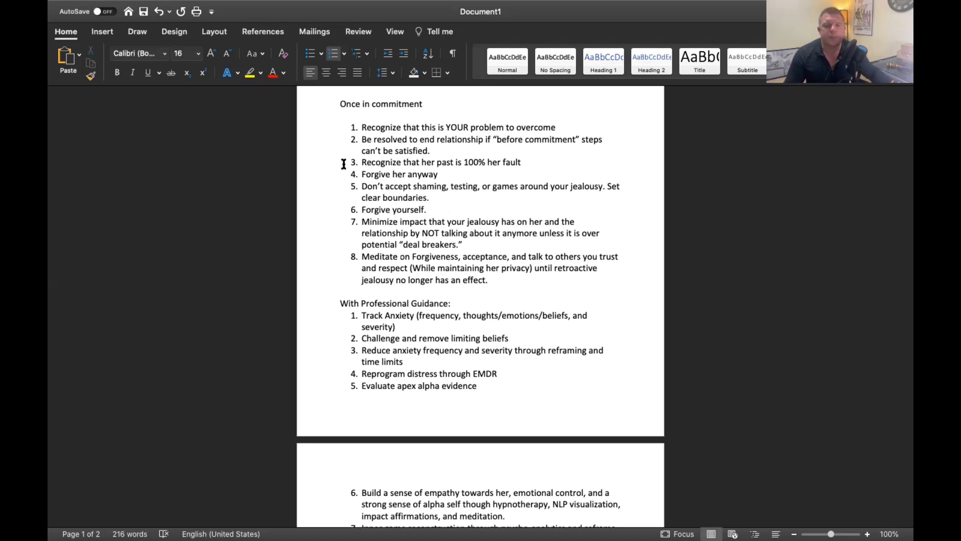
pyautogui.scroll(-3)
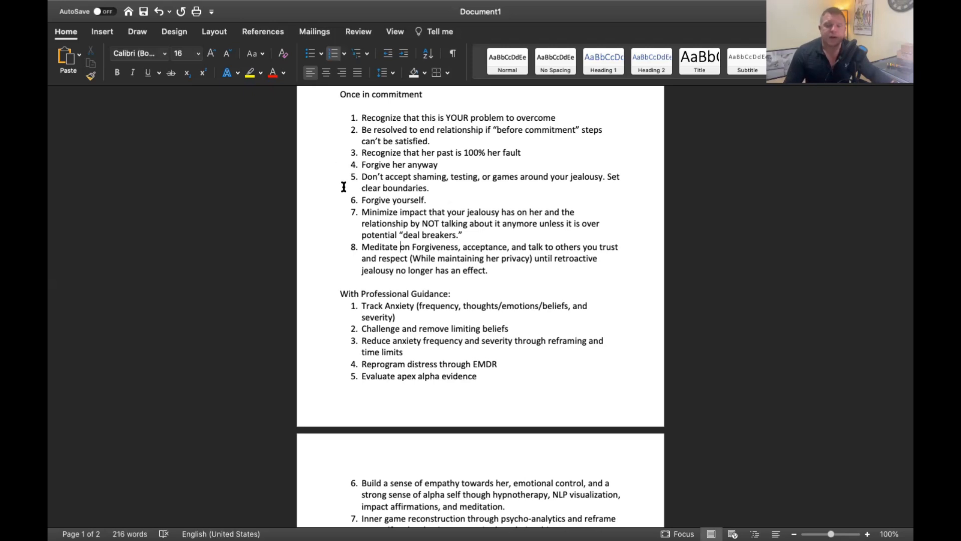
pyautogui.scroll(-3)
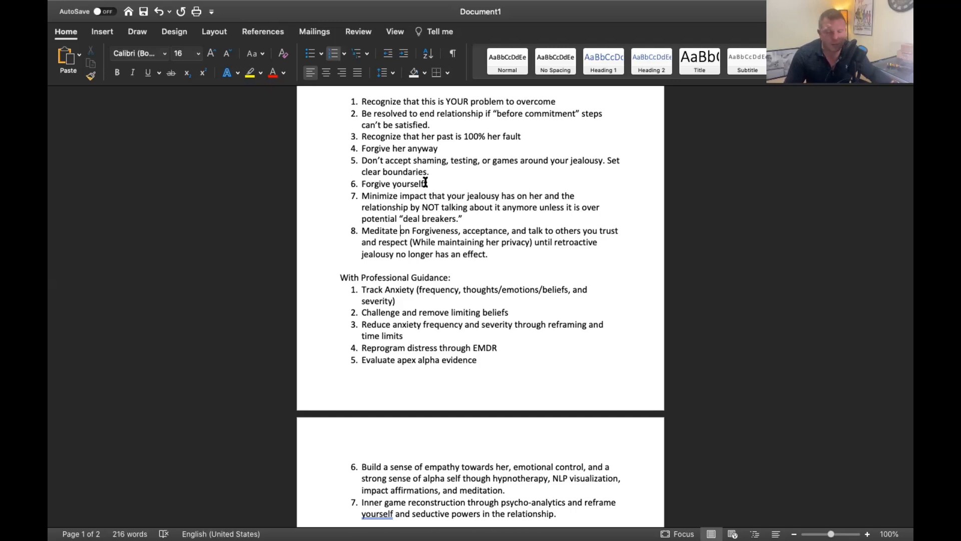
pyautogui.moveTo(335, 189)
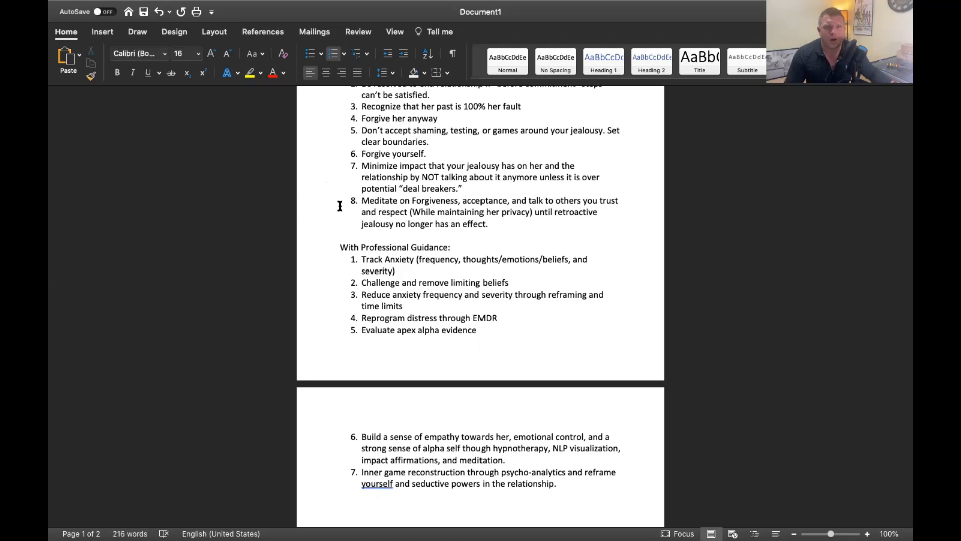
pyautogui.click(400, 201)
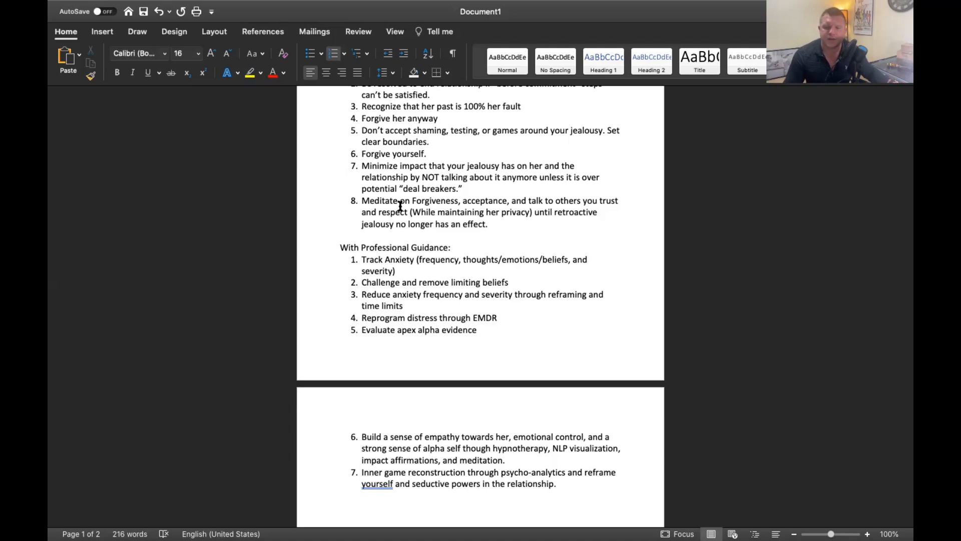
pyautogui.moveTo(471, 188)
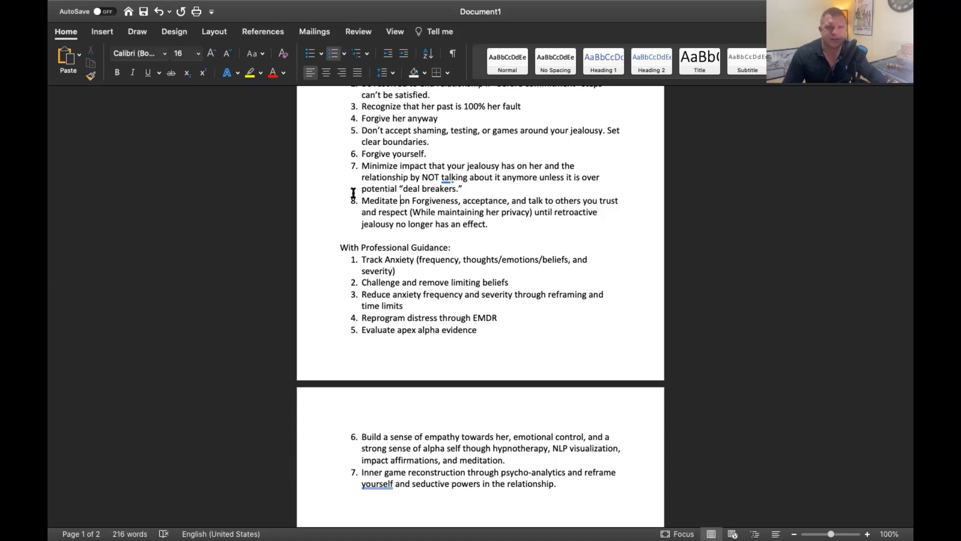
pyautogui.scroll(-3)
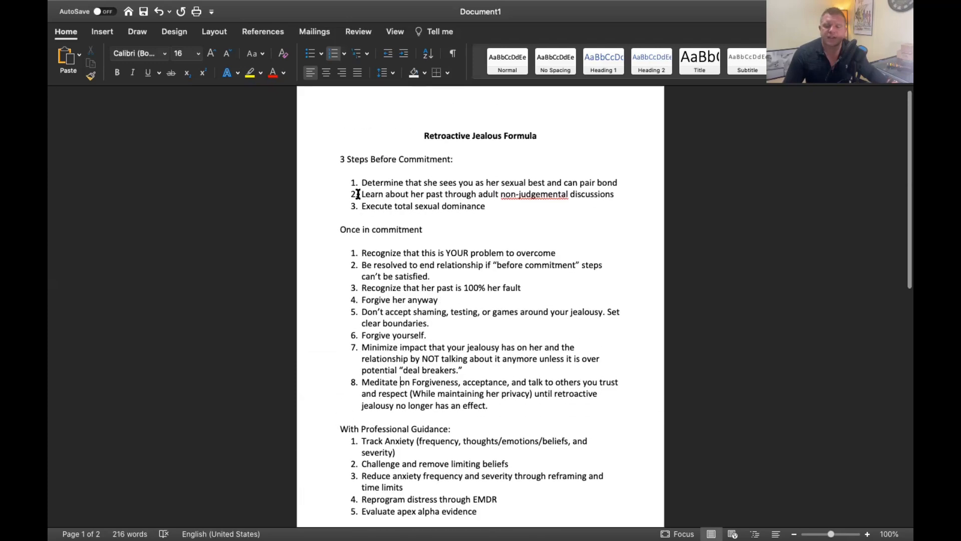
pyautogui.scroll(-3)
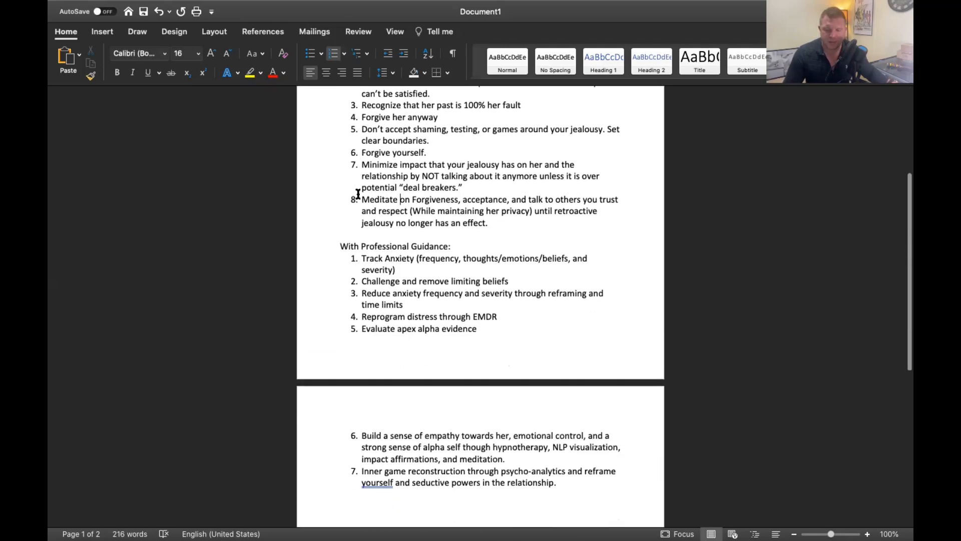
pyautogui.scroll(-3)
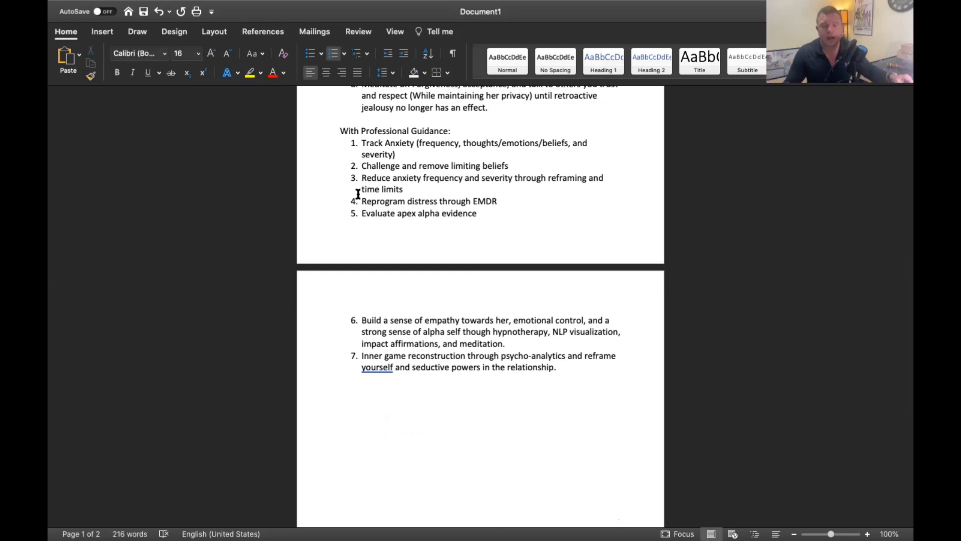
pyautogui.moveTo(324, 199)
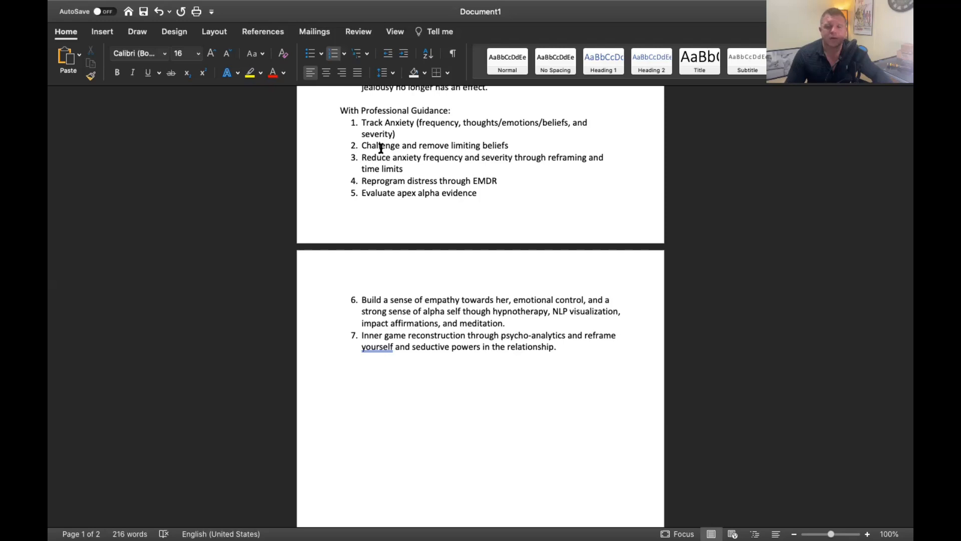
pyautogui.scroll(-3)
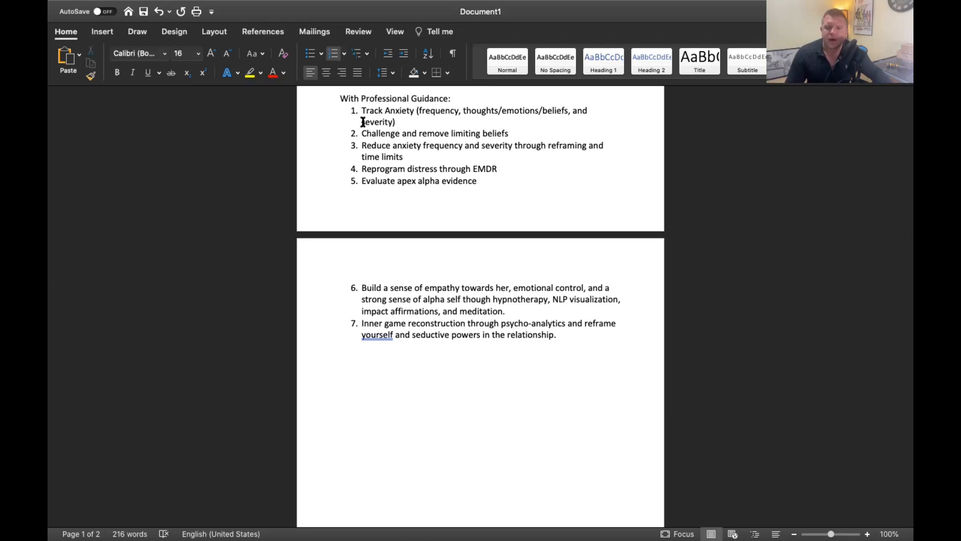
pyautogui.moveTo(339, 126)
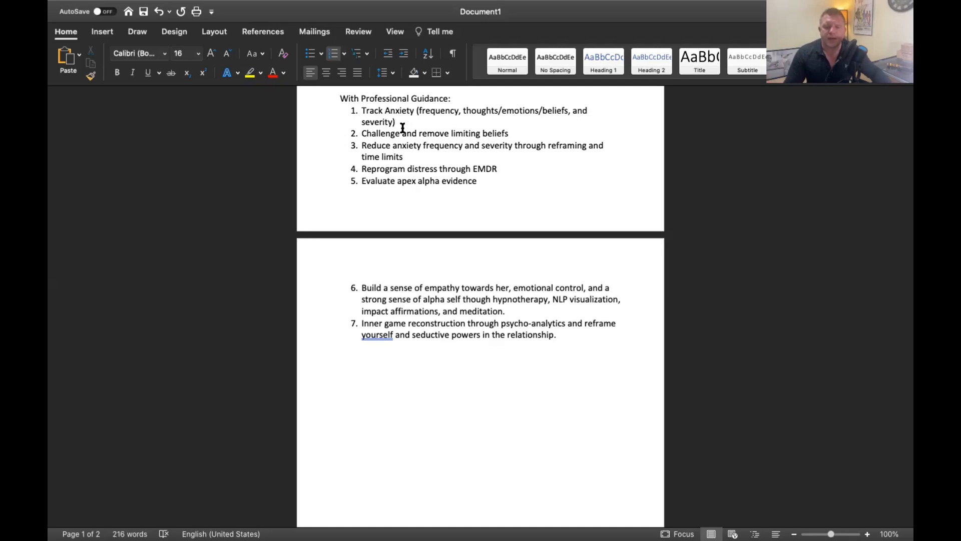
pyautogui.moveTo(424, 133)
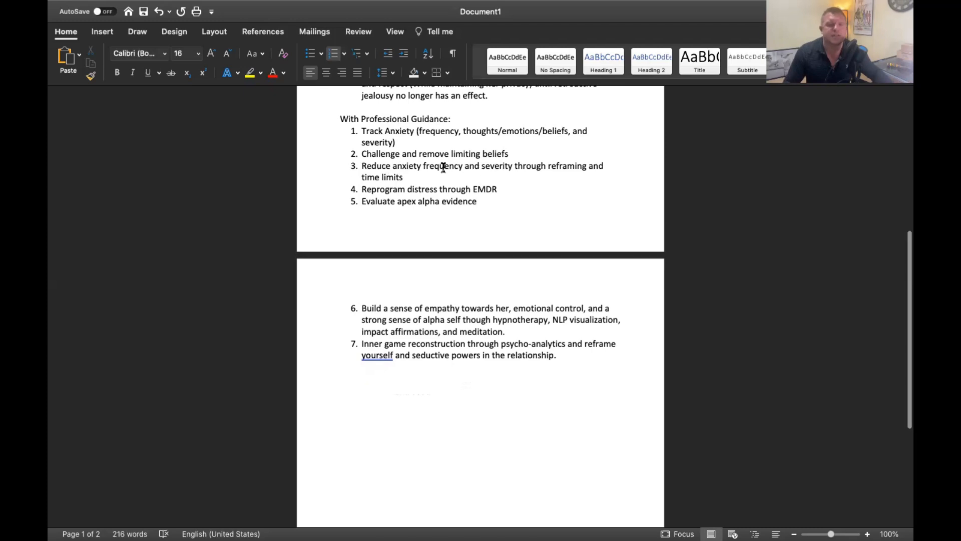
pyautogui.moveTo(422, 183)
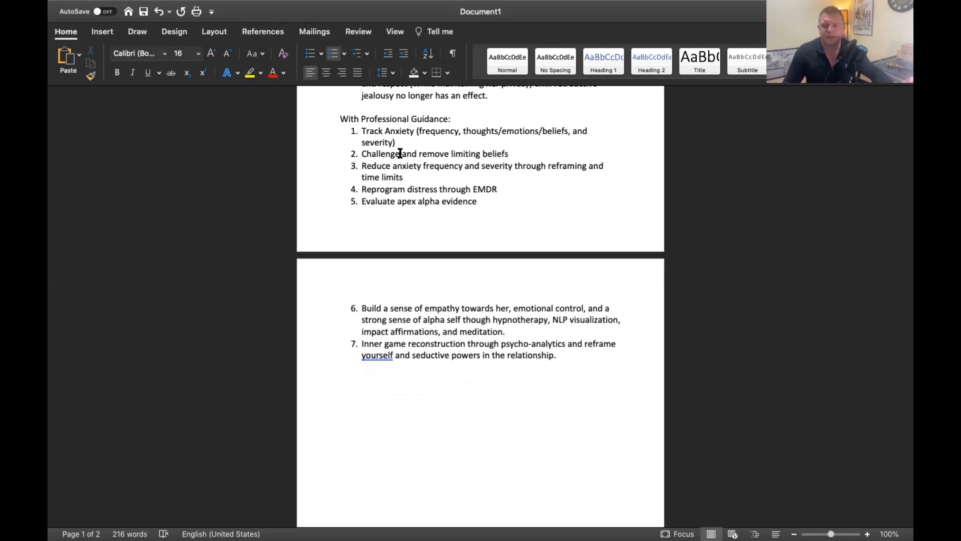
pyautogui.moveTo(417, 177)
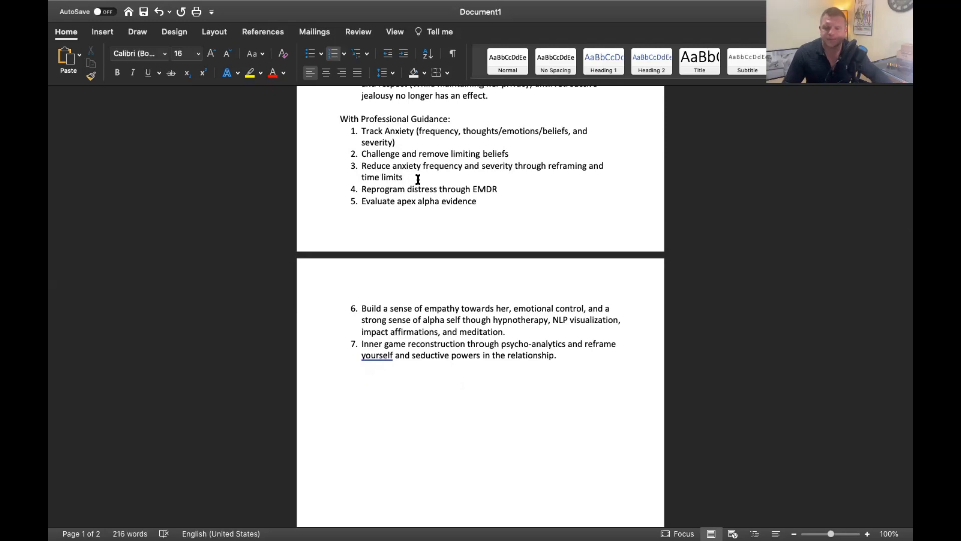
pyautogui.scroll(-3)
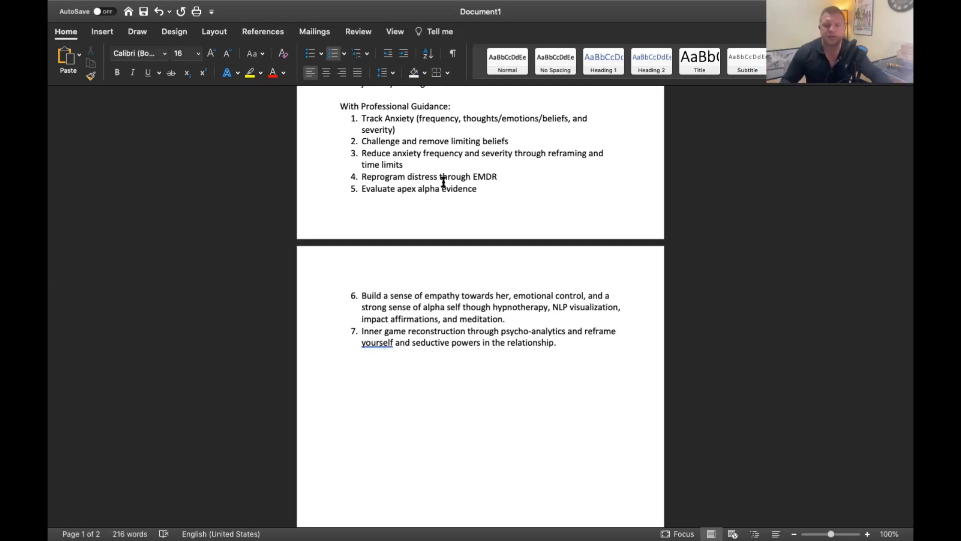
pyautogui.moveTo(462, 161)
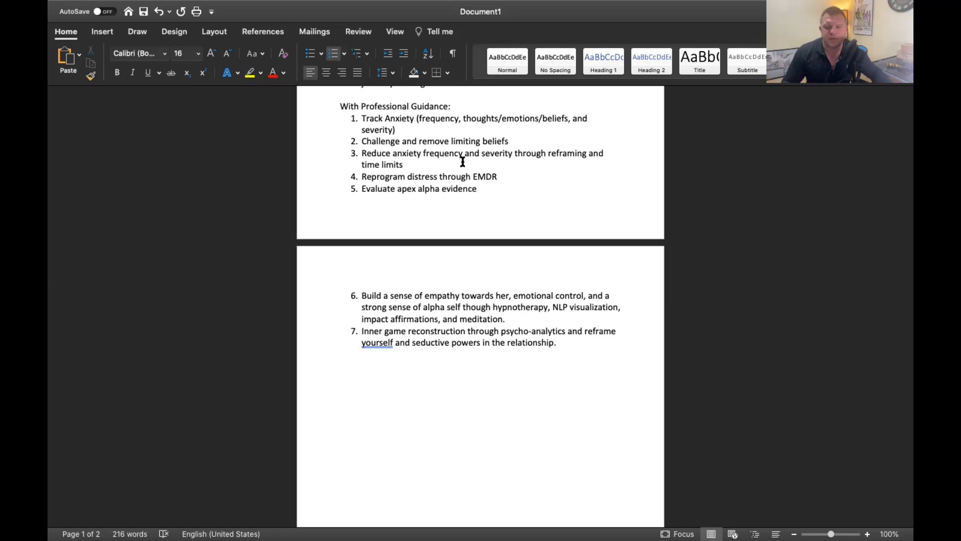
pyautogui.scroll(-3)
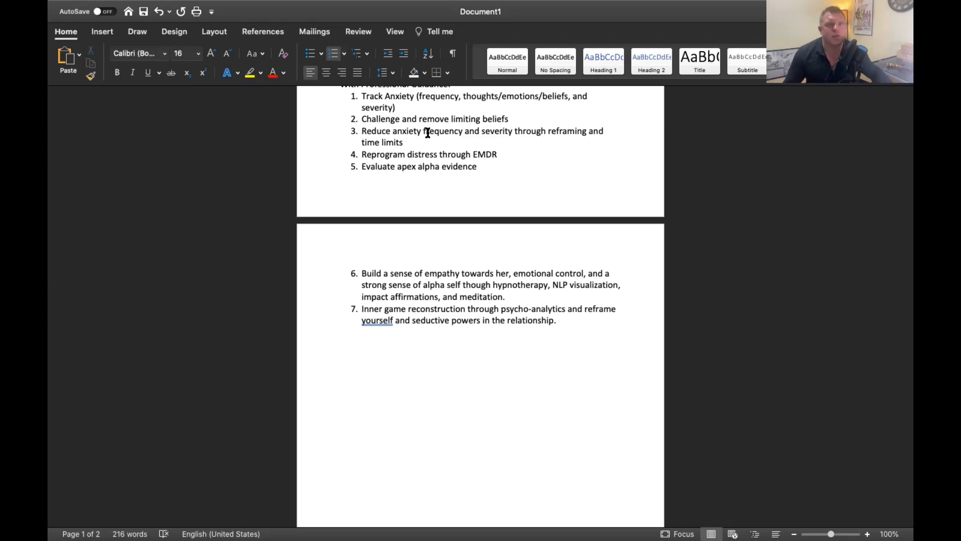
pyautogui.moveTo(443, 154)
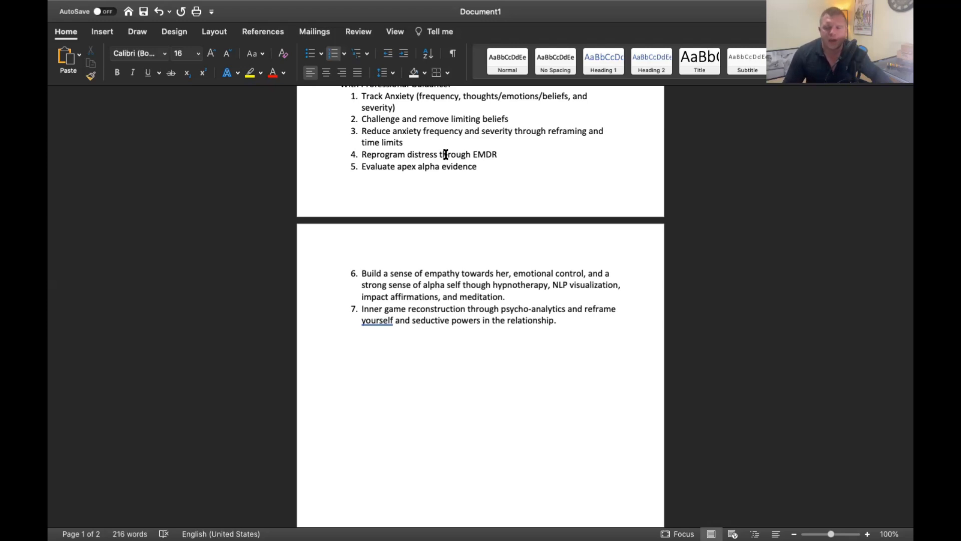
pyautogui.moveTo(414, 131)
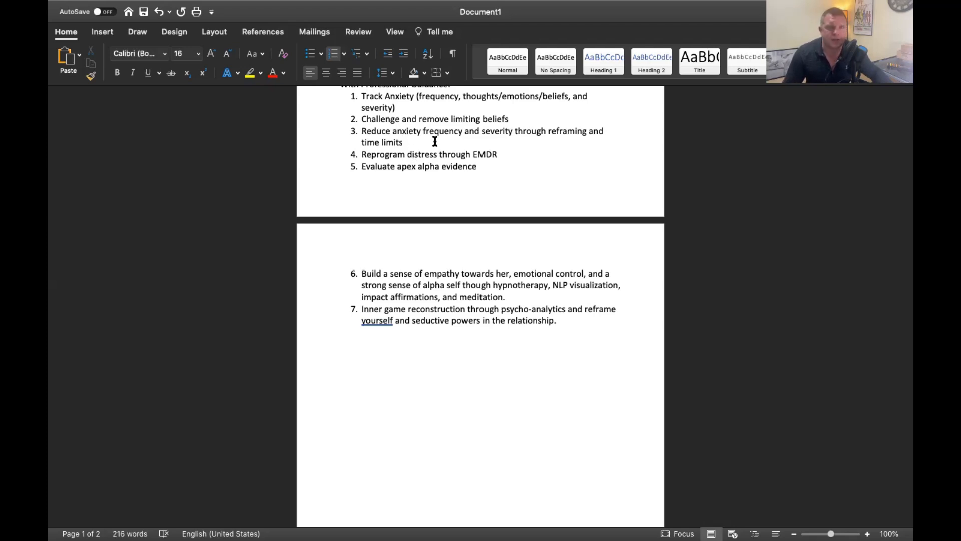
pyautogui.moveTo(426, 141)
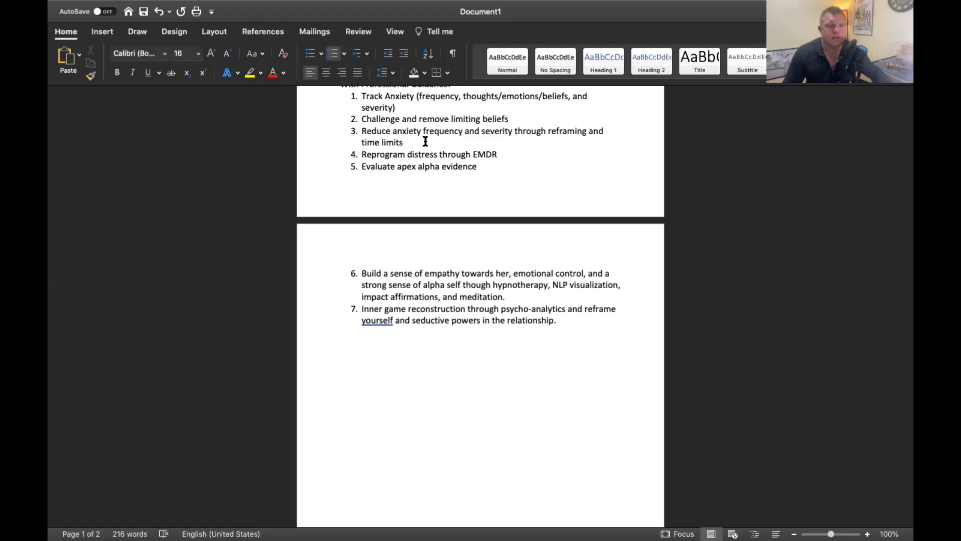
pyautogui.moveTo(420, 155)
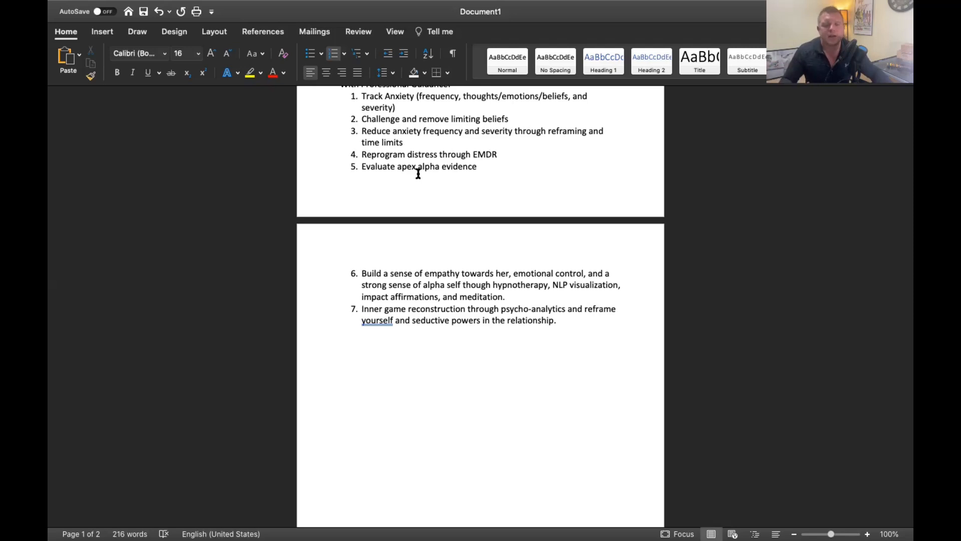
pyautogui.moveTo(387, 128)
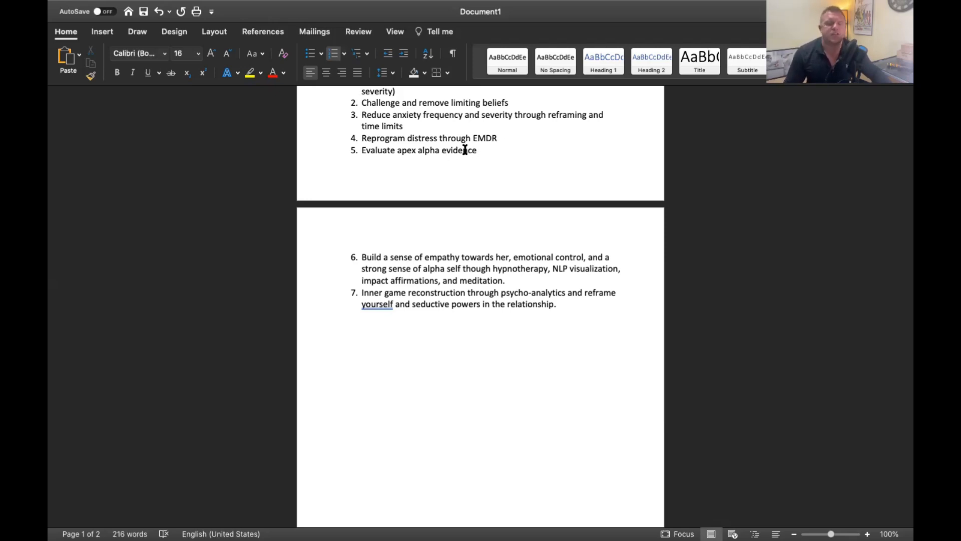
pyautogui.moveTo(454, 151)
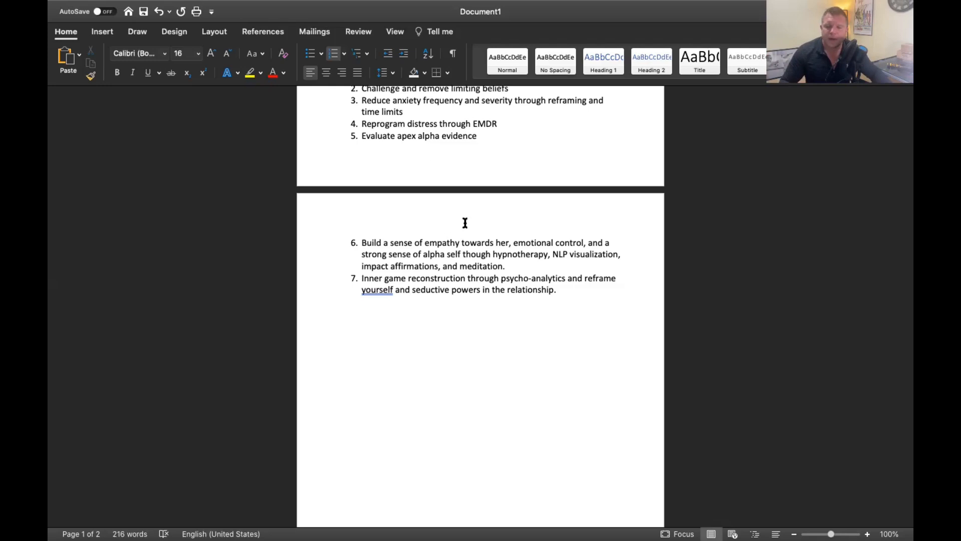
pyautogui.scroll(-3)
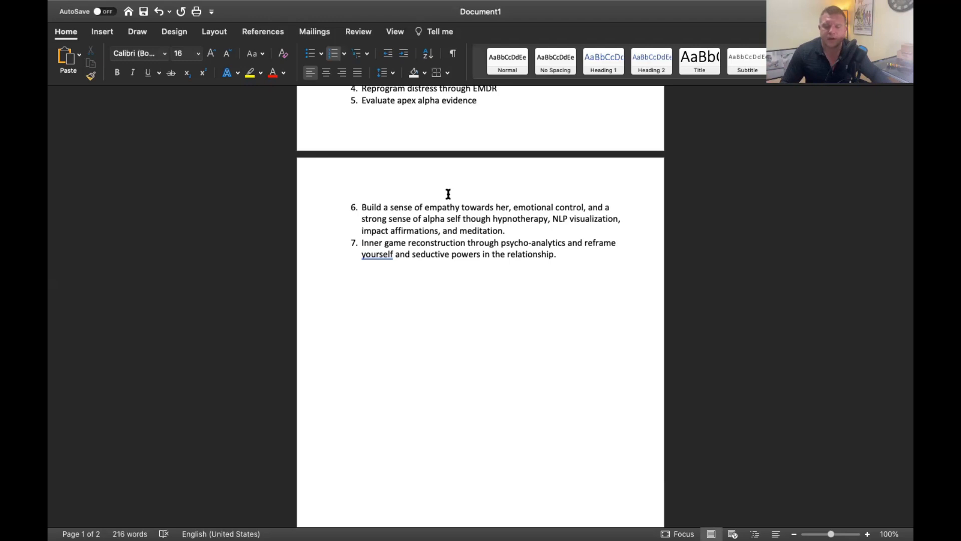
pyautogui.moveTo(435, 211)
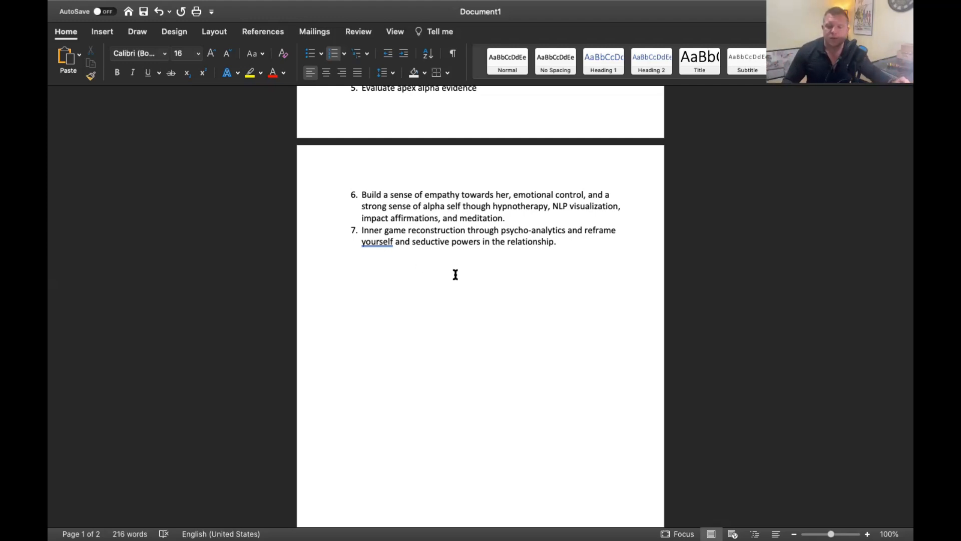
pyautogui.moveTo(474, 206)
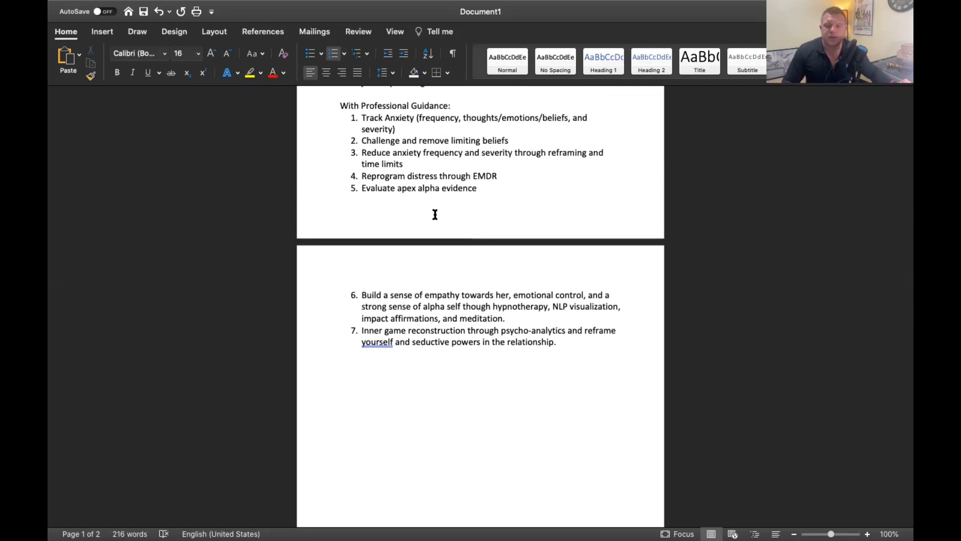
pyautogui.scroll(-3)
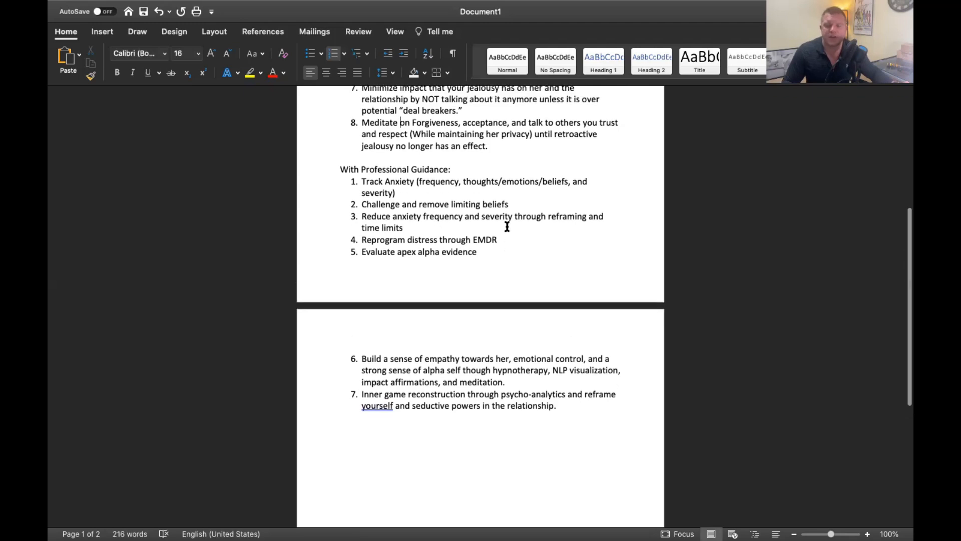
pyautogui.moveTo(481, 239)
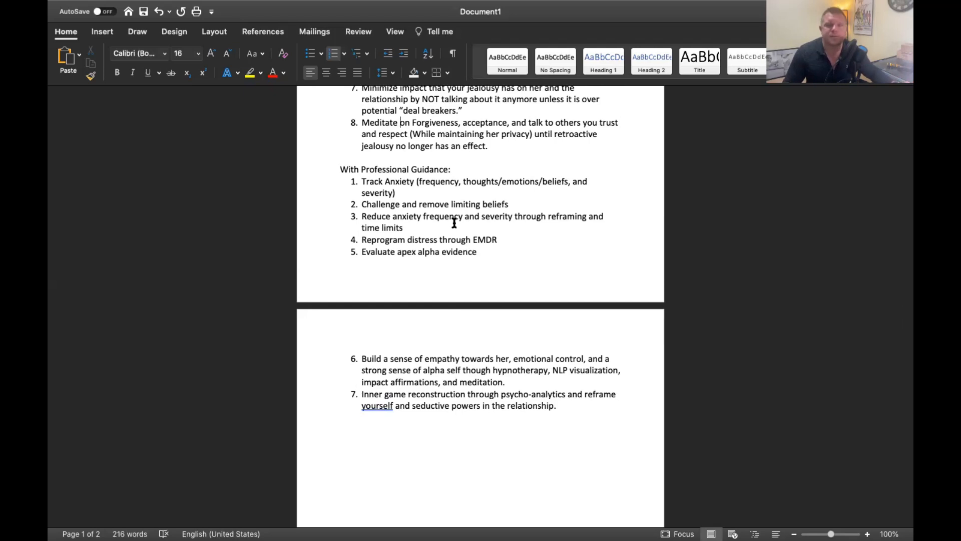
pyautogui.scroll(-3)
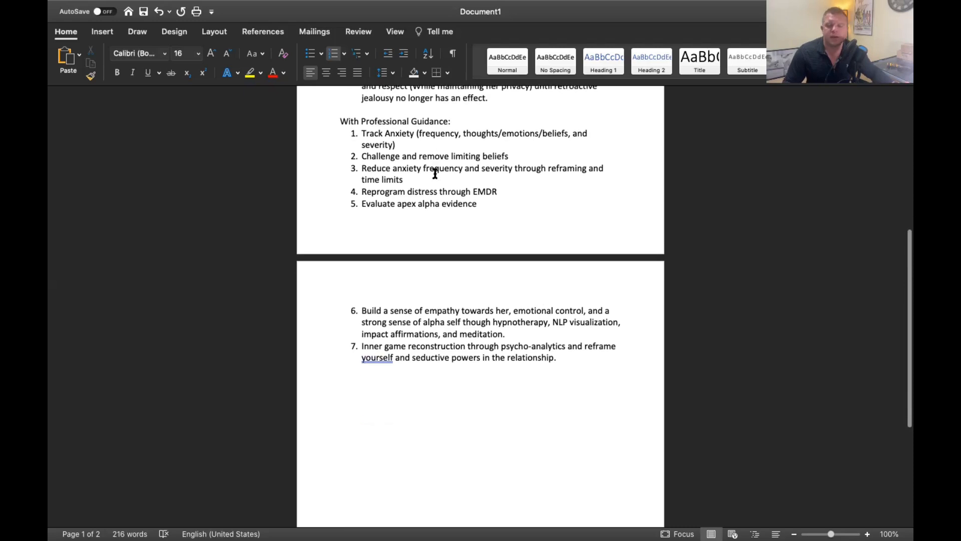
pyautogui.scroll(-3)
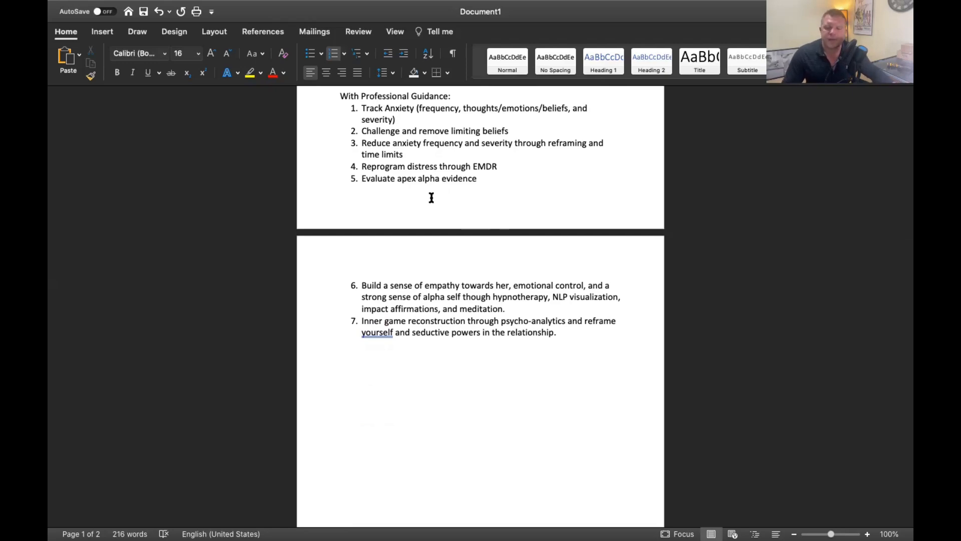
pyautogui.scroll(3)
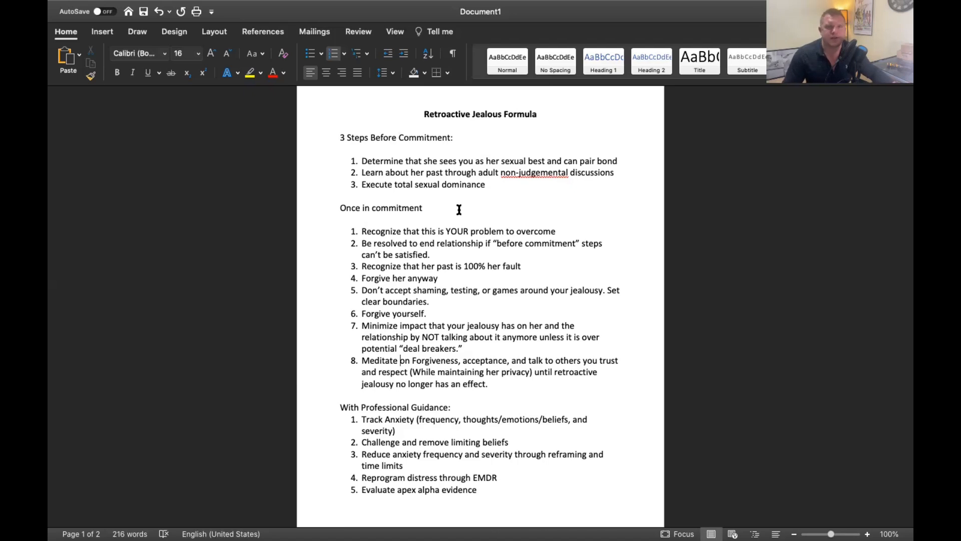
pyautogui.scroll(-3)
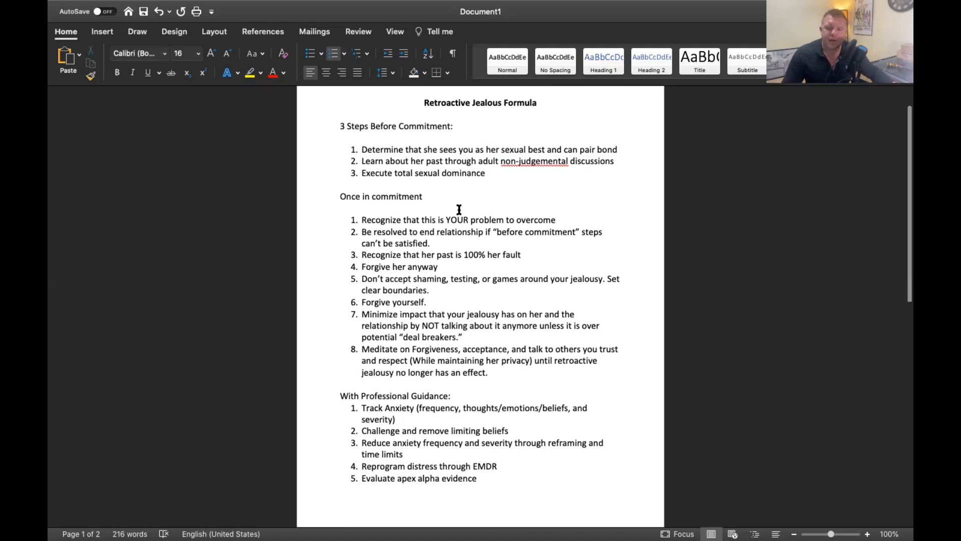
pyautogui.scroll(-3)
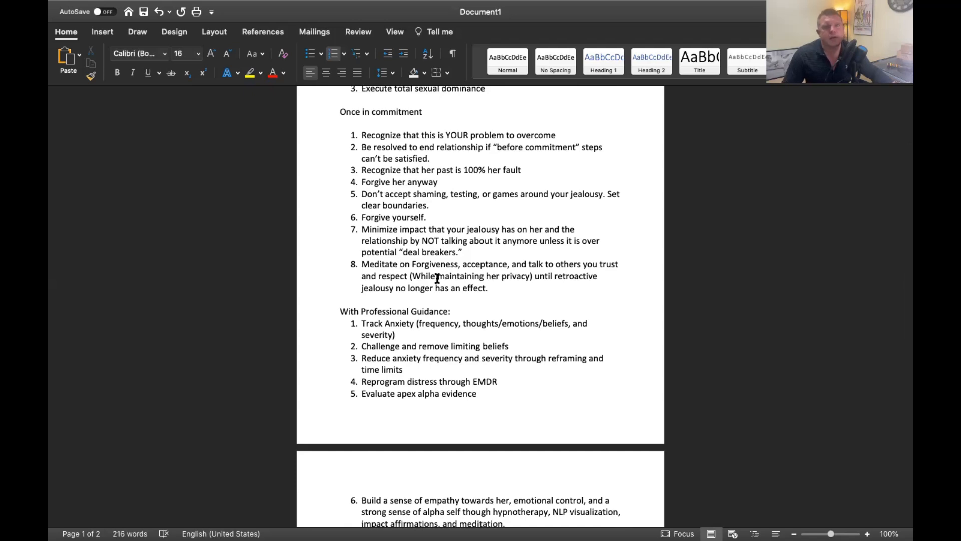